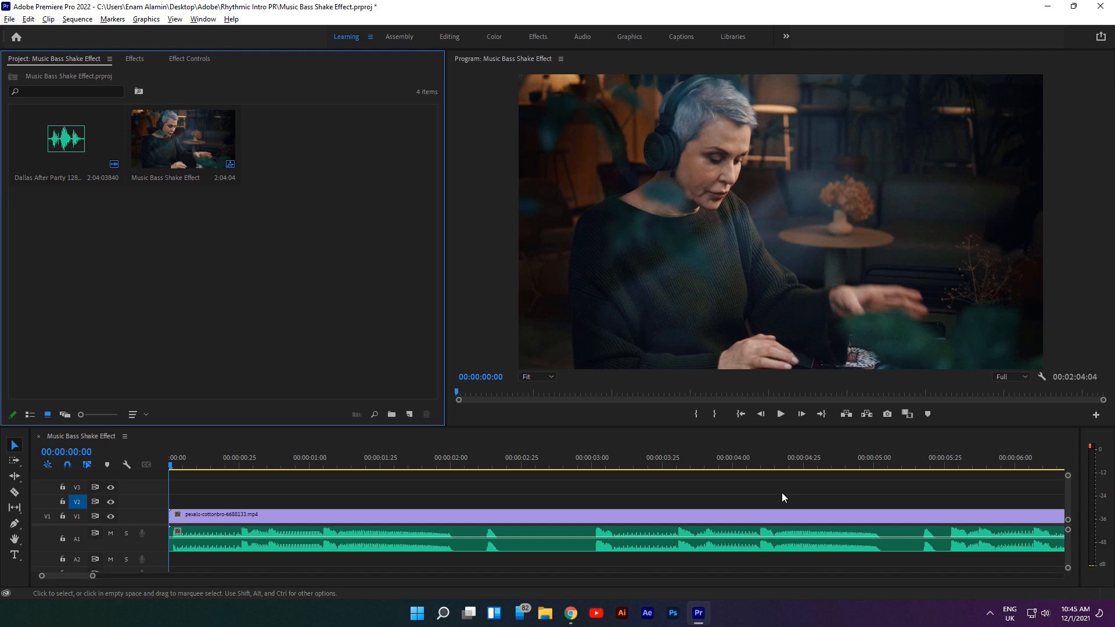
pyautogui.moveTo(779, 418)
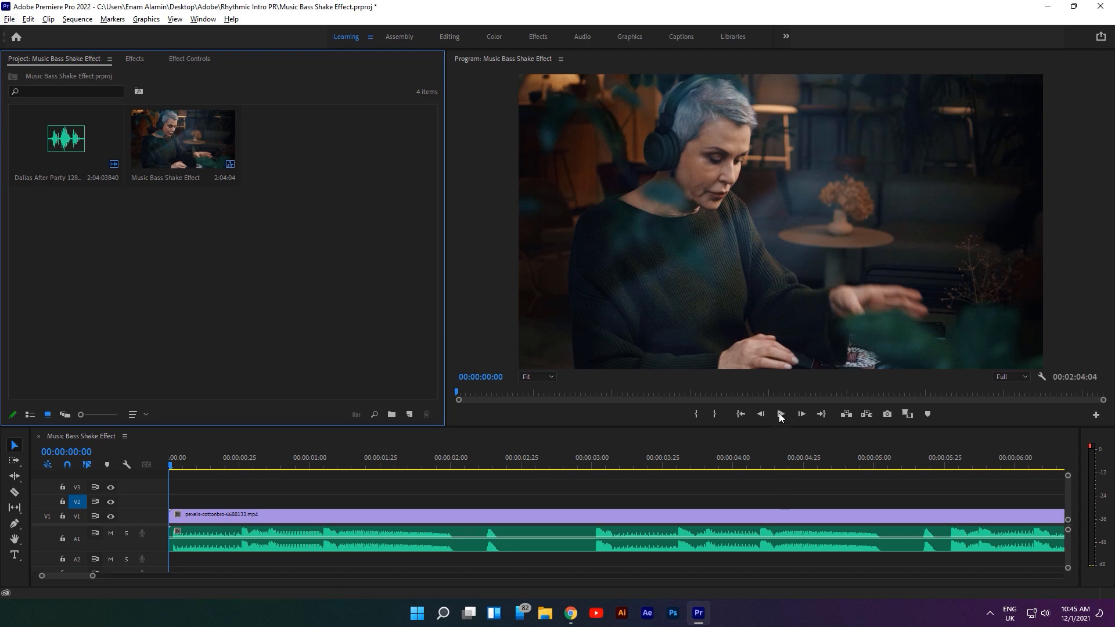
# Play the song to hear the rhythm and set the playhead on the first beat
pyautogui.click(779, 414)
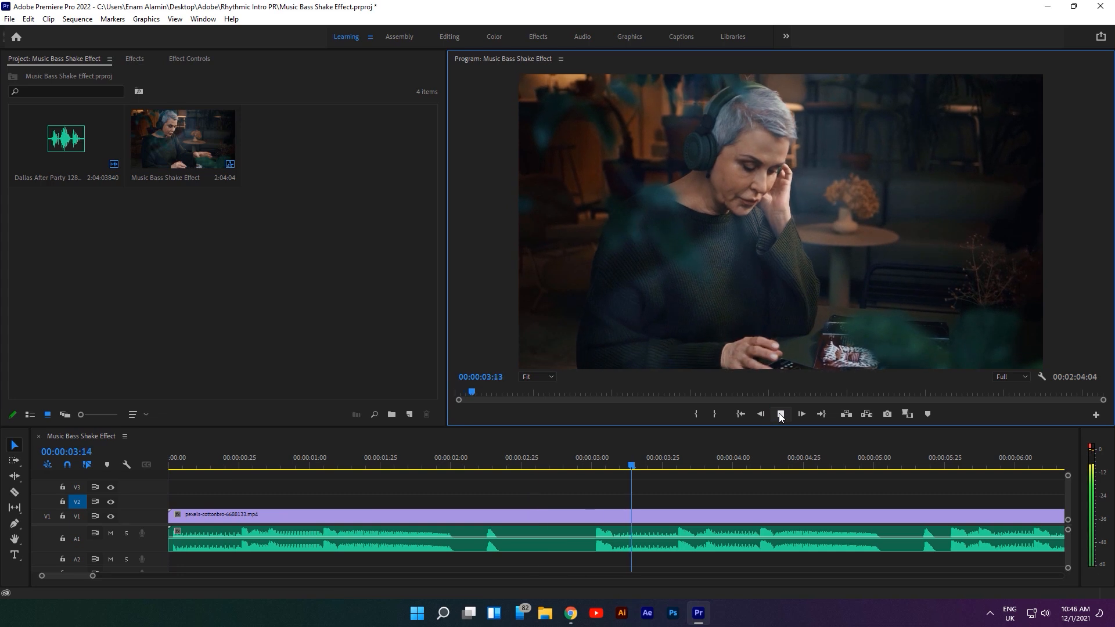
pyautogui.click(780, 414)
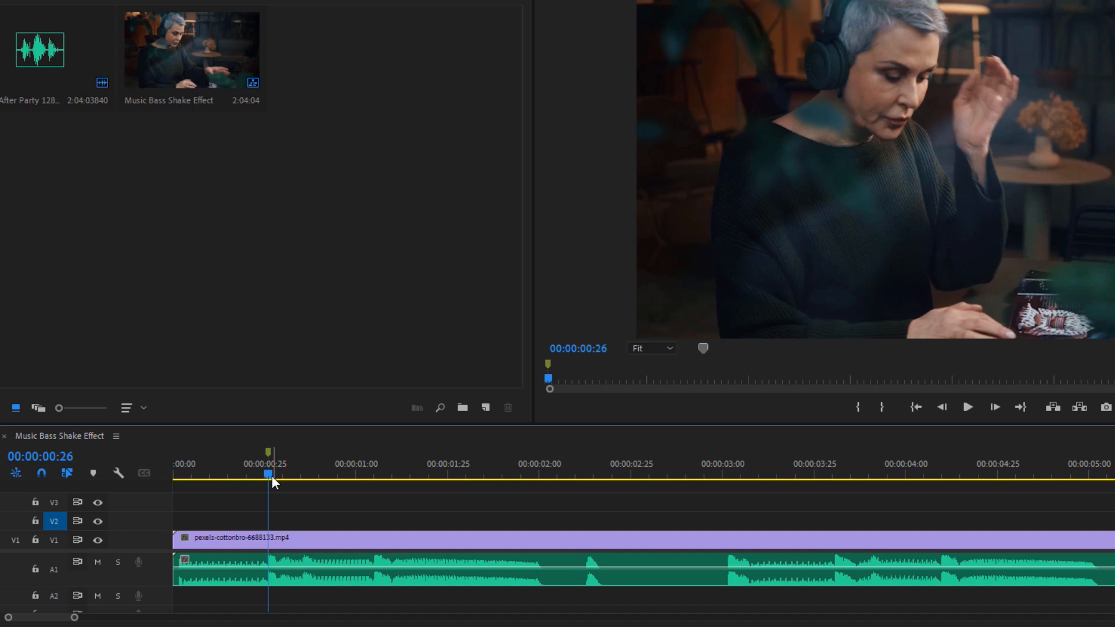
pyautogui.click(967, 407)
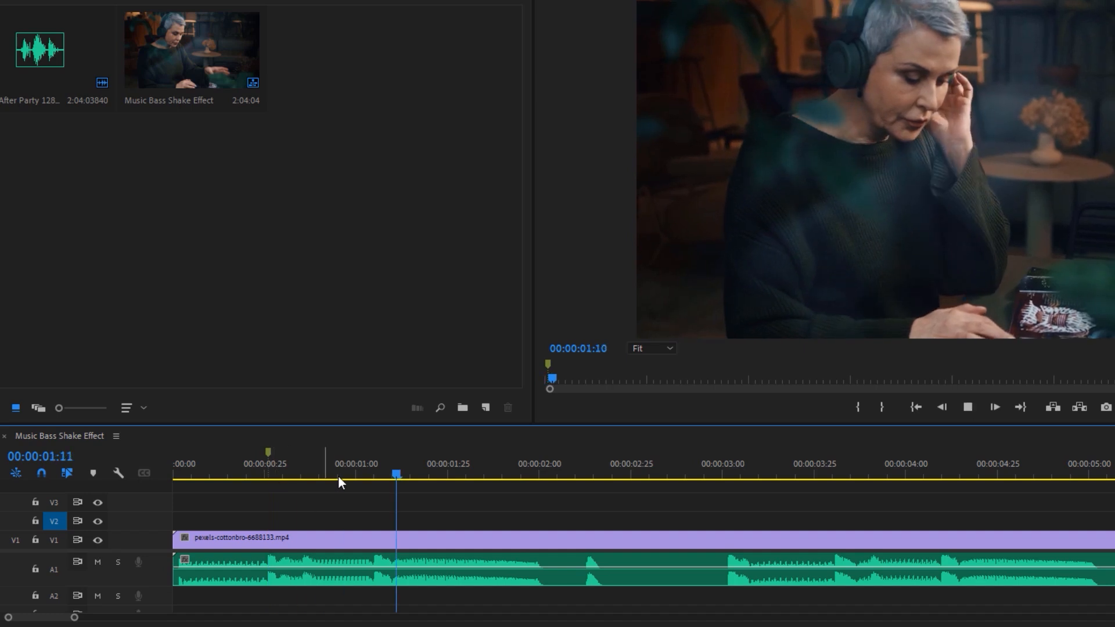
# Mark the next beat near 1:05 and the remaining beats through about four seconds
pyautogui.moveTo(396, 474); pyautogui.dragTo(372, 474)
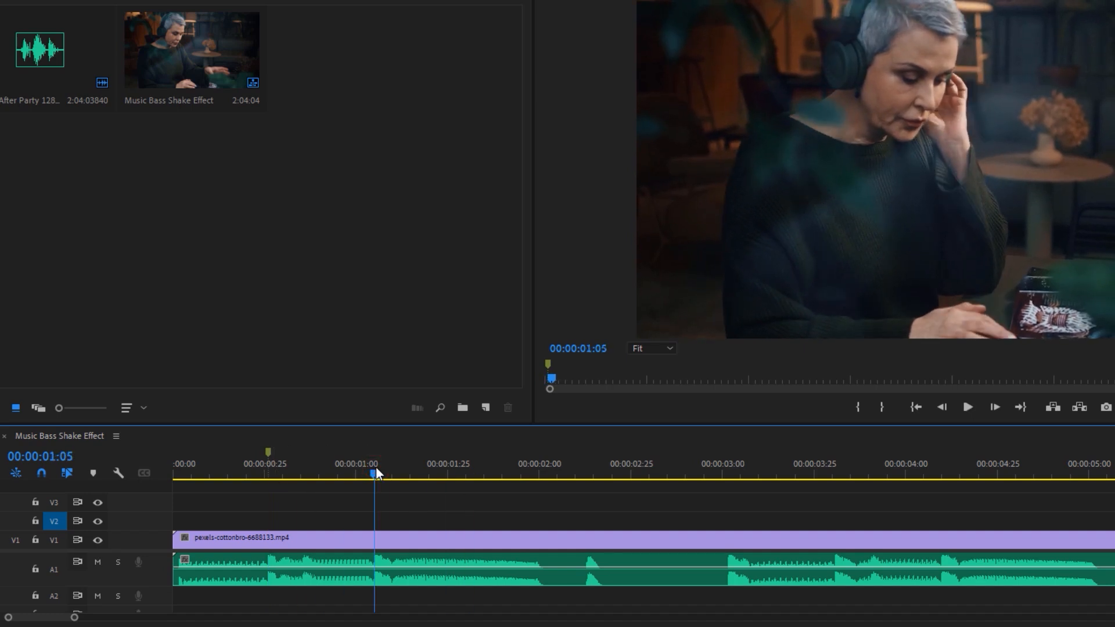
pyautogui.click(968, 406)
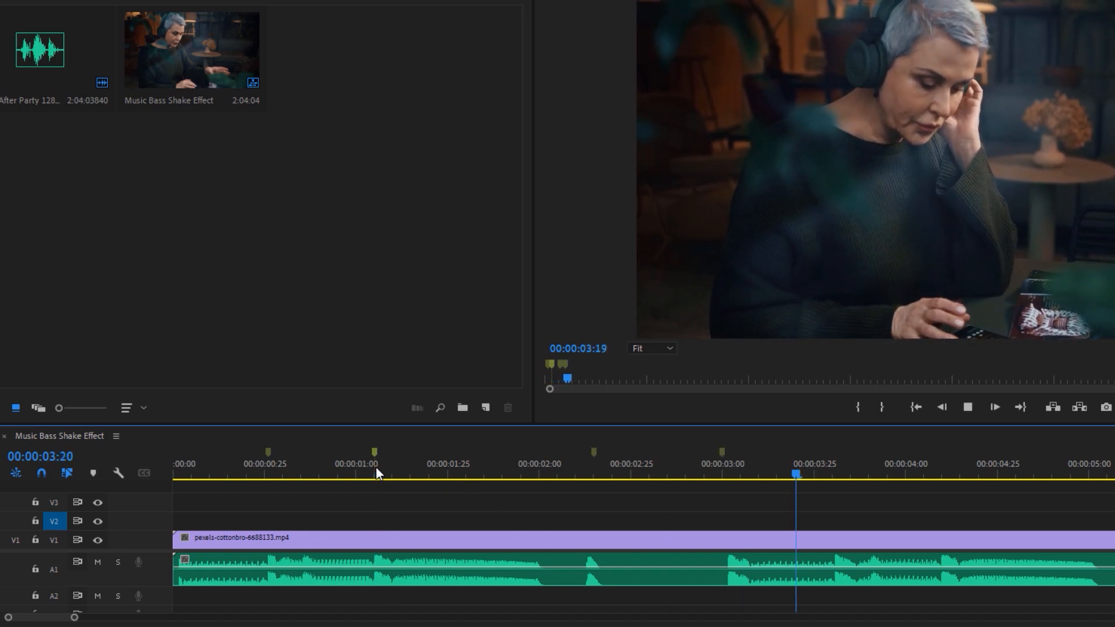
pyautogui.click(968, 406)
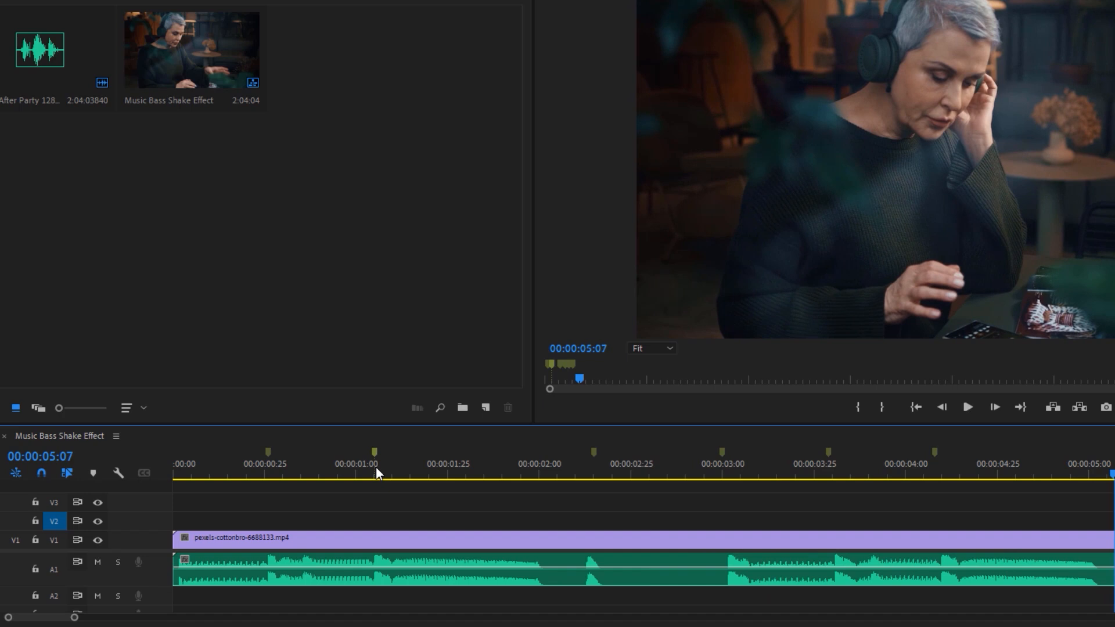
# Create a five-second Adjustment Layer item and position the playhead at the first beat marker
pyautogui.click(486, 408)
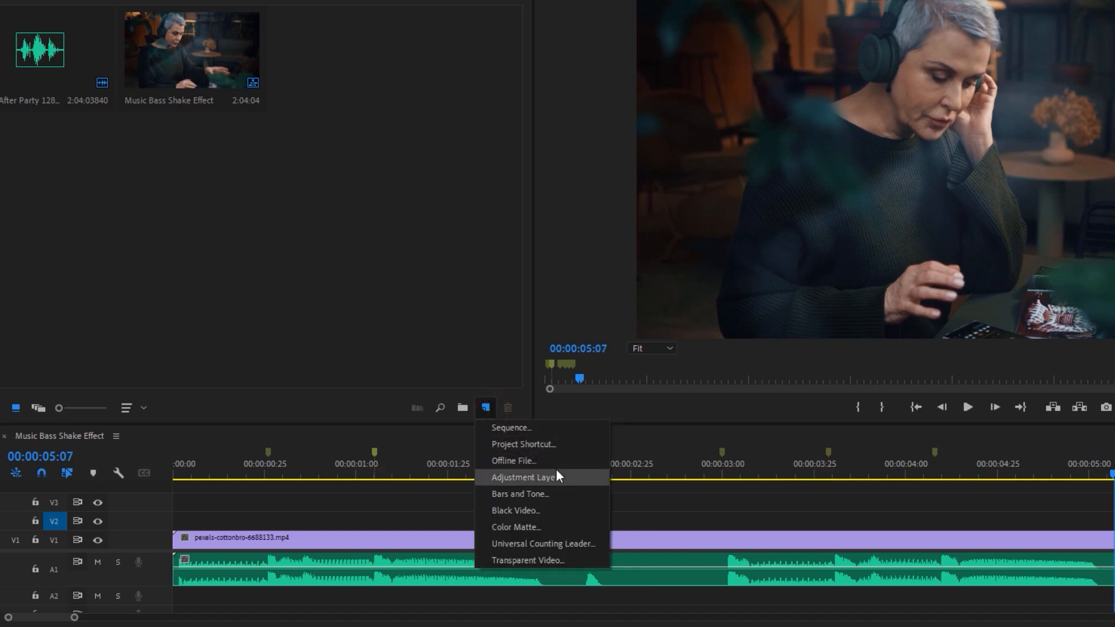
pyautogui.click(521, 478)
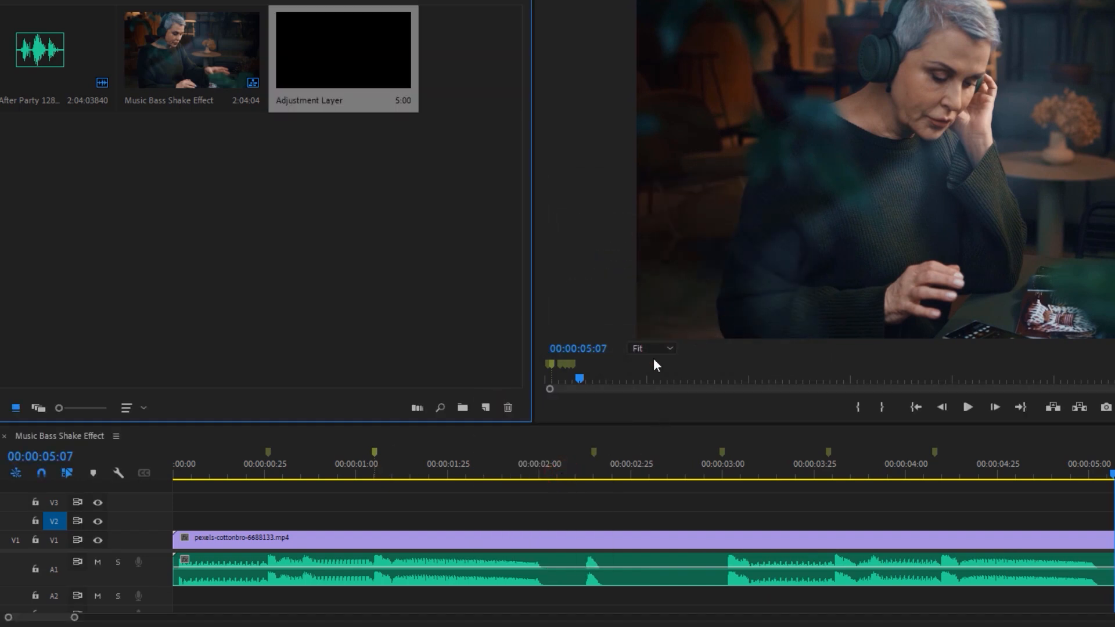
pyautogui.click(269, 473)
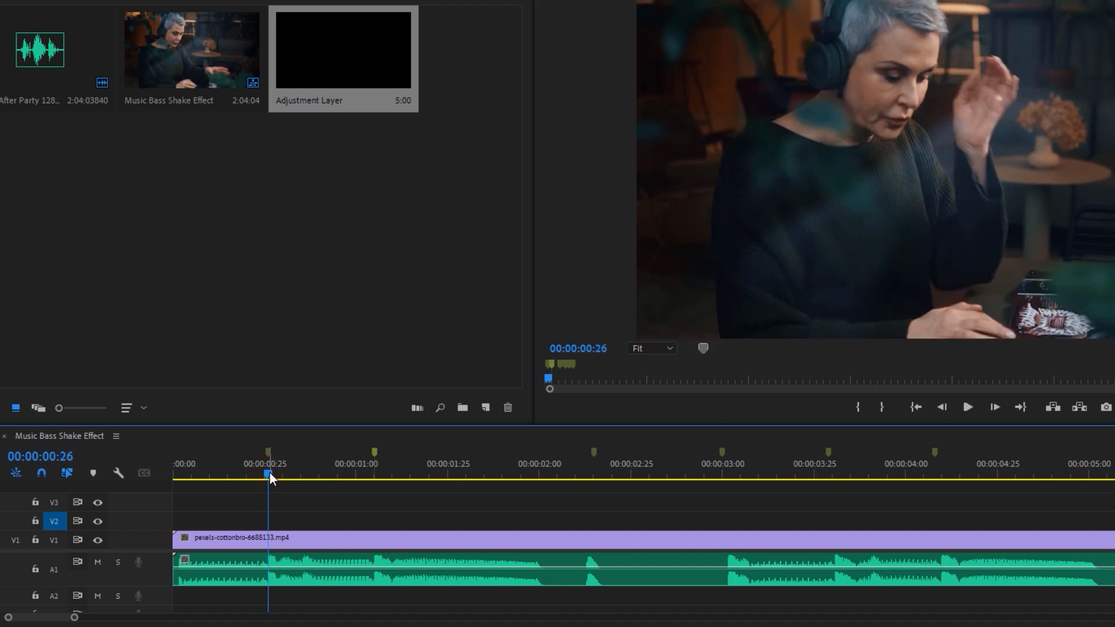
pyautogui.moveTo(344, 190)
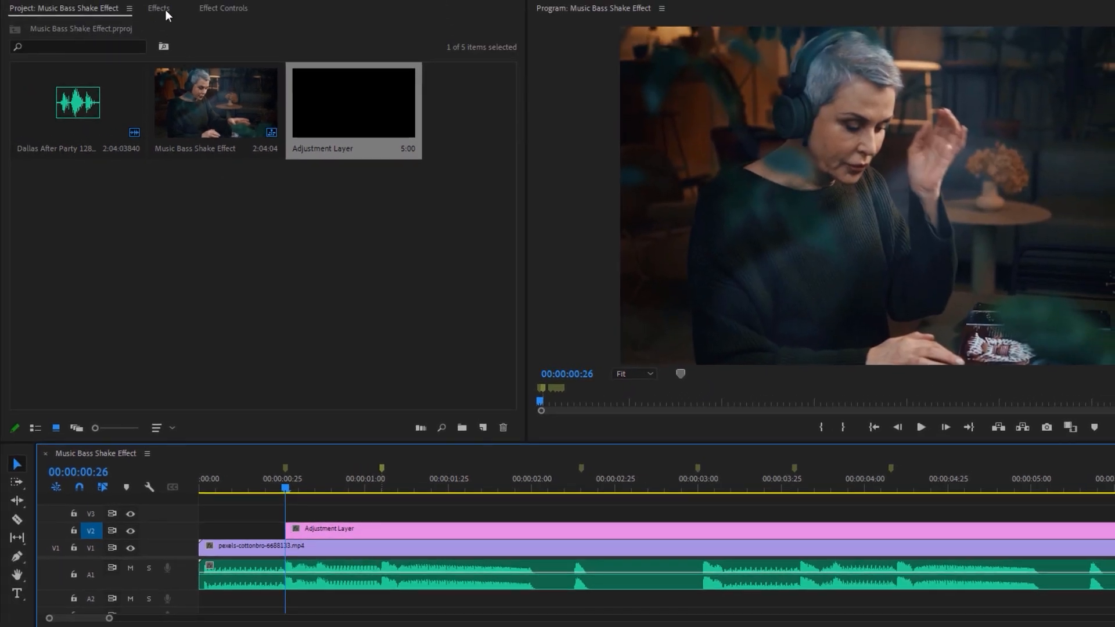
# Search 'directional', apply Directional Blur to the adjustment layer and set Blur Length to 50
pyautogui.click(158, 8)
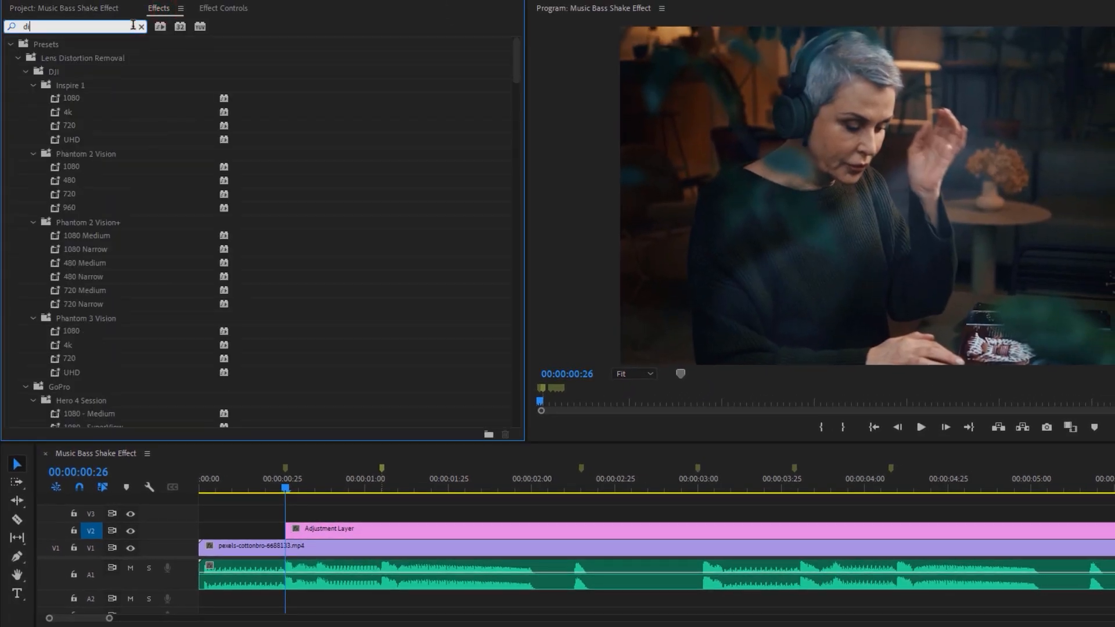
pyautogui.write('ire')
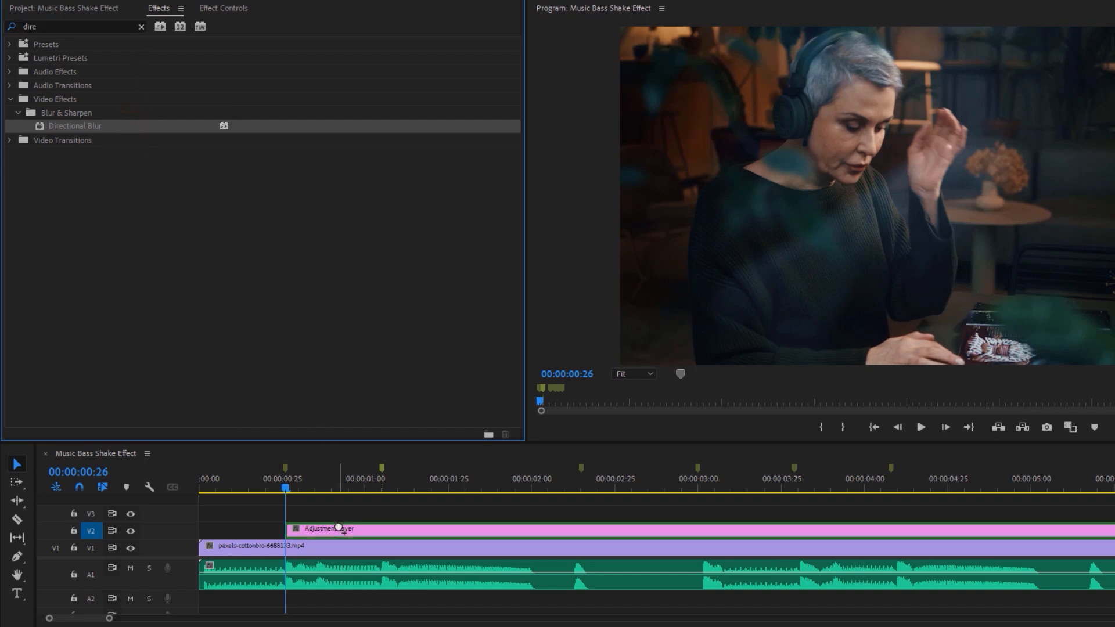
pyautogui.click(223, 8)
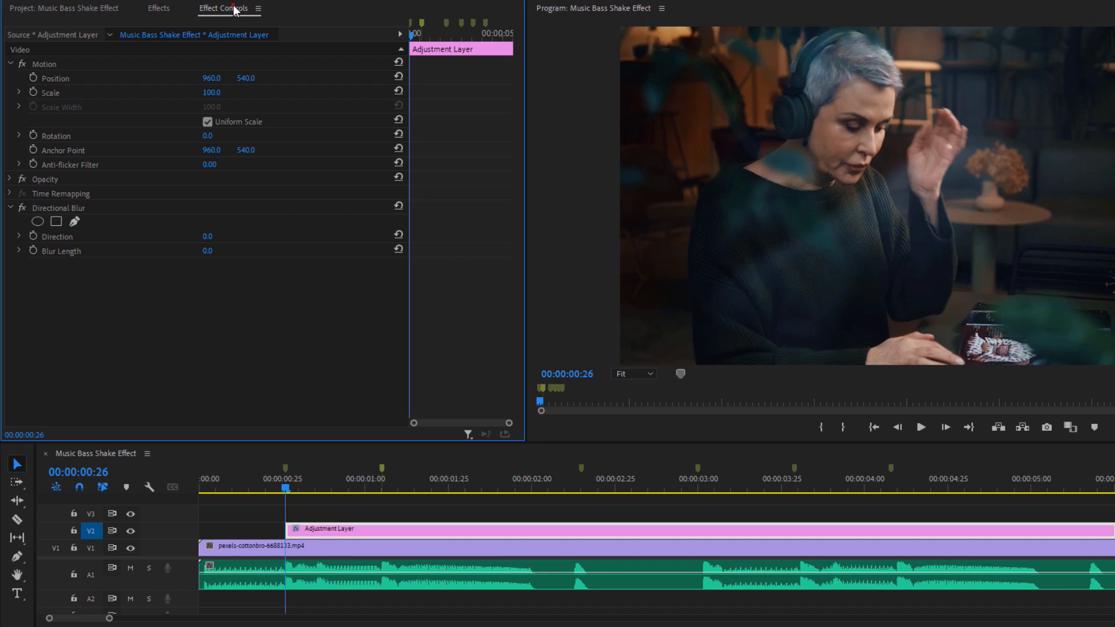
pyautogui.click(58, 207)
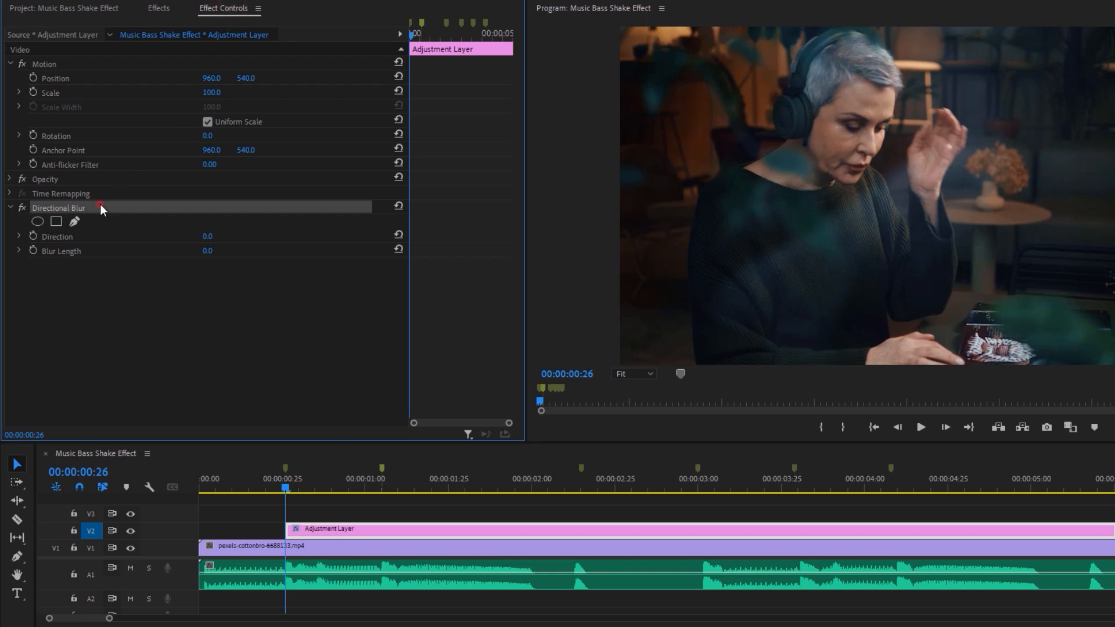
pyautogui.doubleClick(211, 251)
pyautogui.write('50')
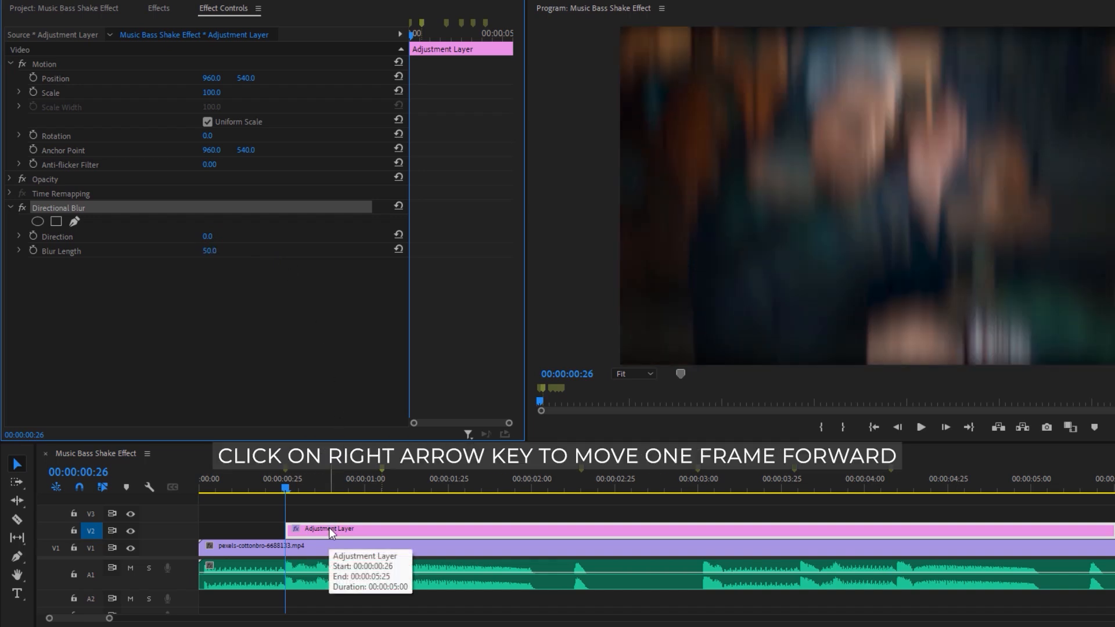
# Cut the layer frame by frame with Ctrl+K and delete alternate pieces, leaving four blur flashes
pyautogui.press('Right')
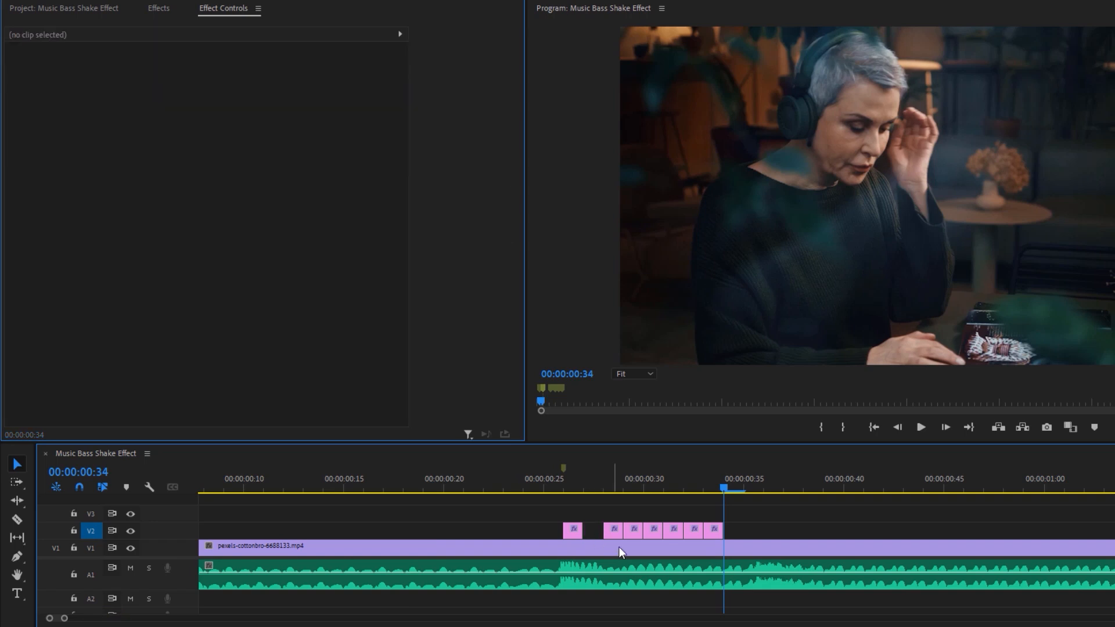
pyautogui.click(715, 531)
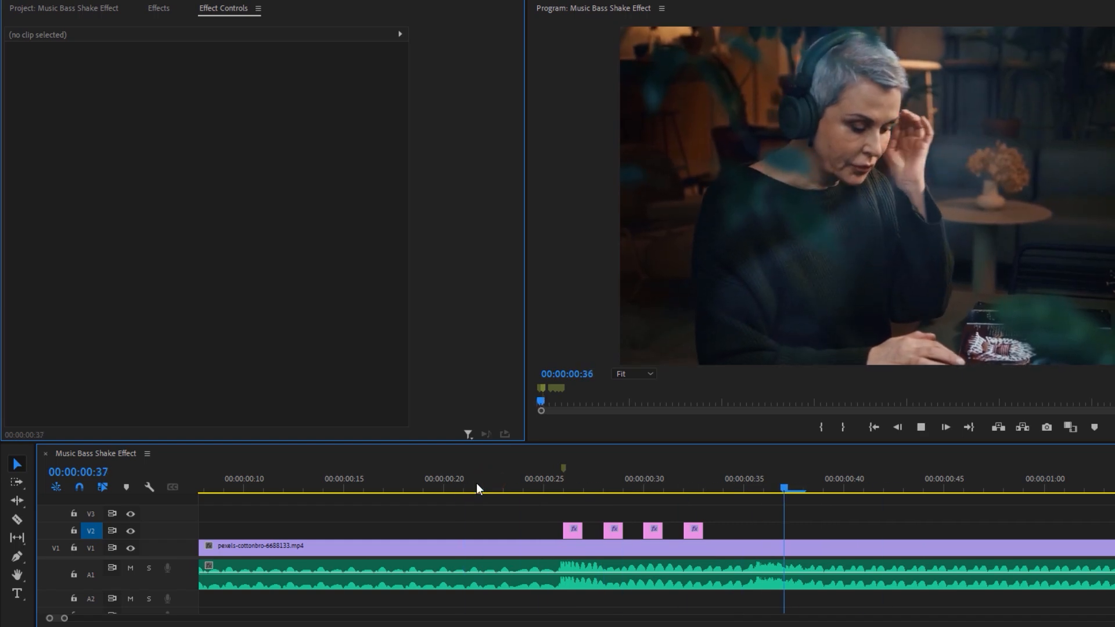
pyautogui.click(483, 479)
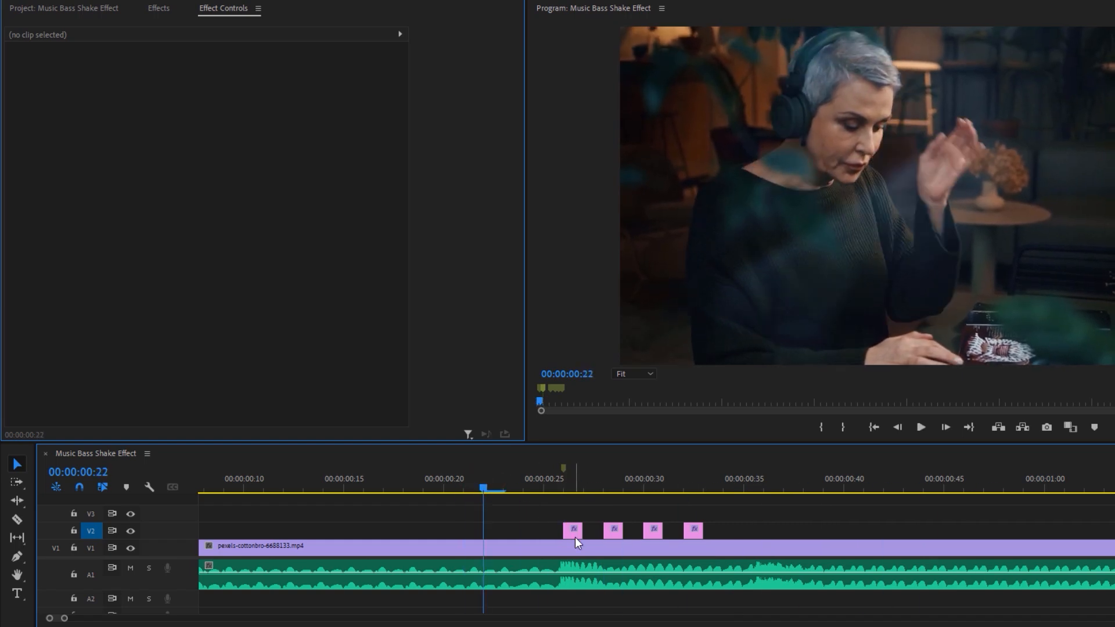
# Vary the flashes' Directional Blur lengths, lowering a later flash from 50 to 35
pyautogui.click(573, 530)
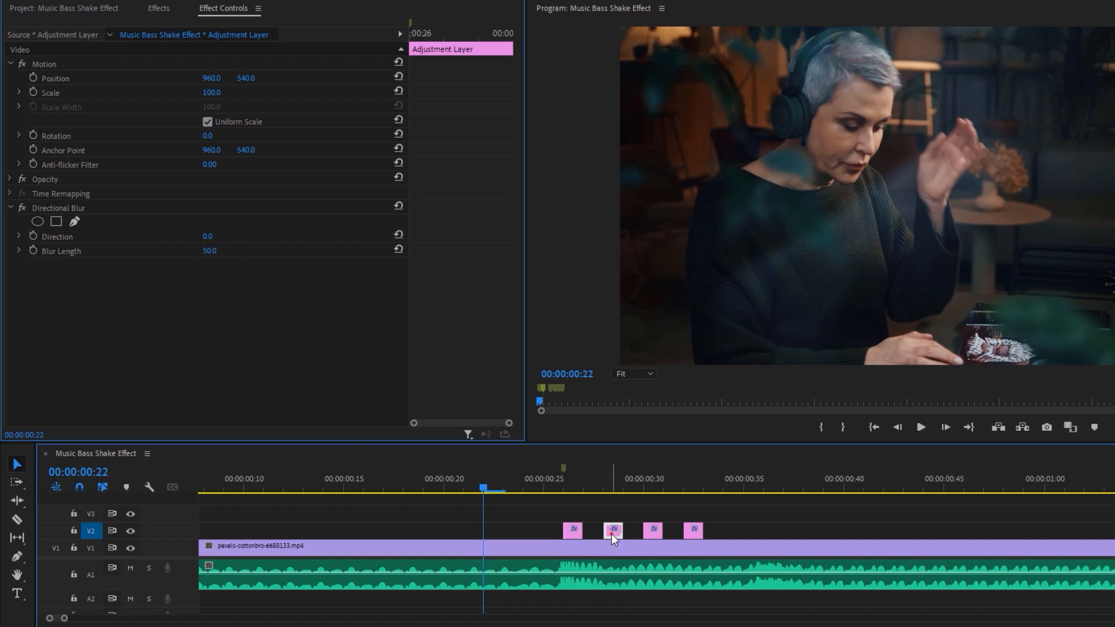
pyautogui.doubleClick(209, 251)
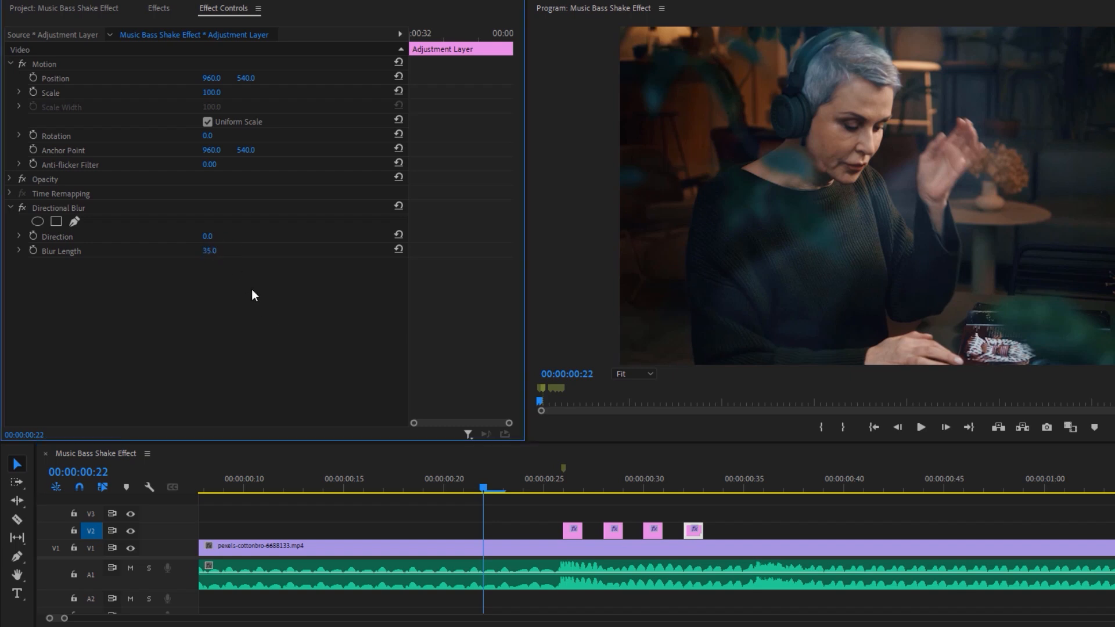
pyautogui.click(920, 427)
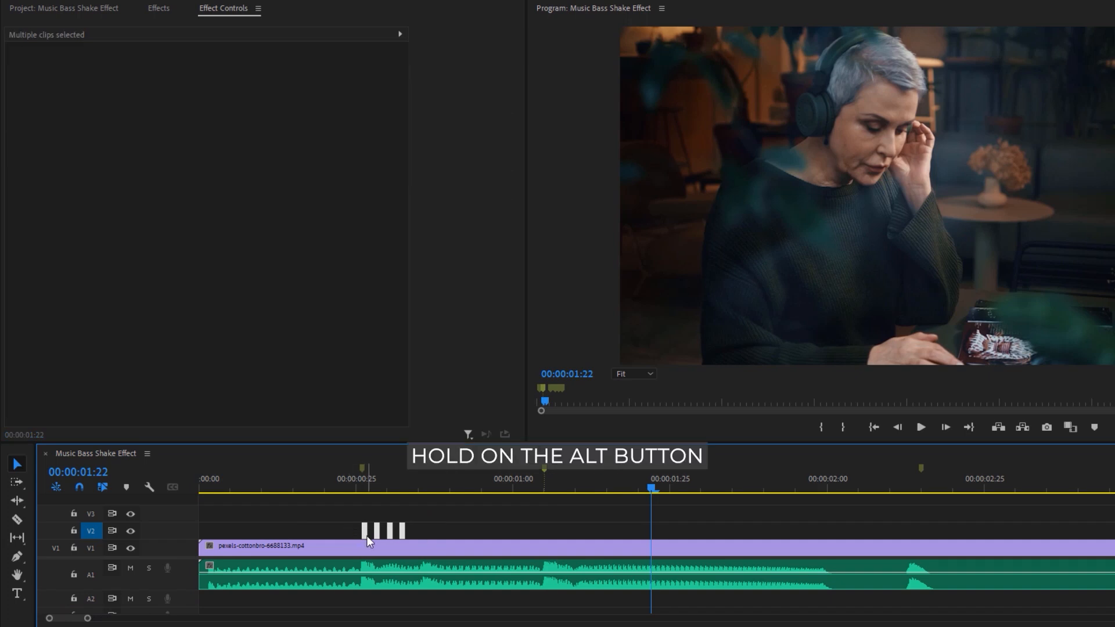
# Alt-drag copies of the four-flash group onto each beat marker through about four seconds
pyautogui.moveTo(384, 529); pyautogui.dragTo(565, 530)
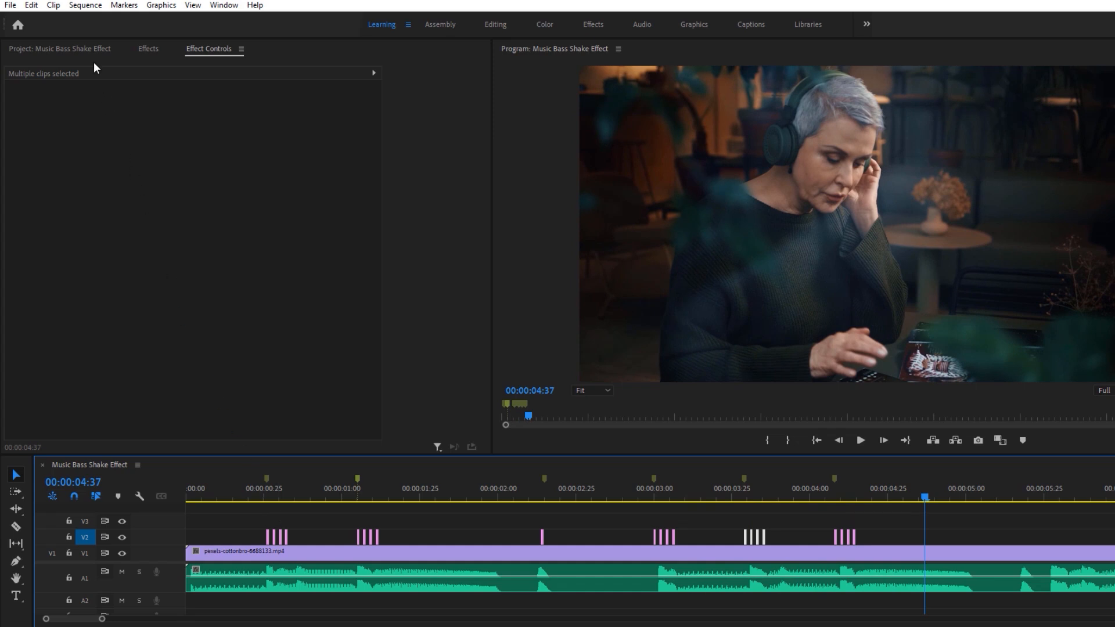
# Place a second adjustment layer on V3 and search the effects for 'crop'
pyautogui.click(59, 49)
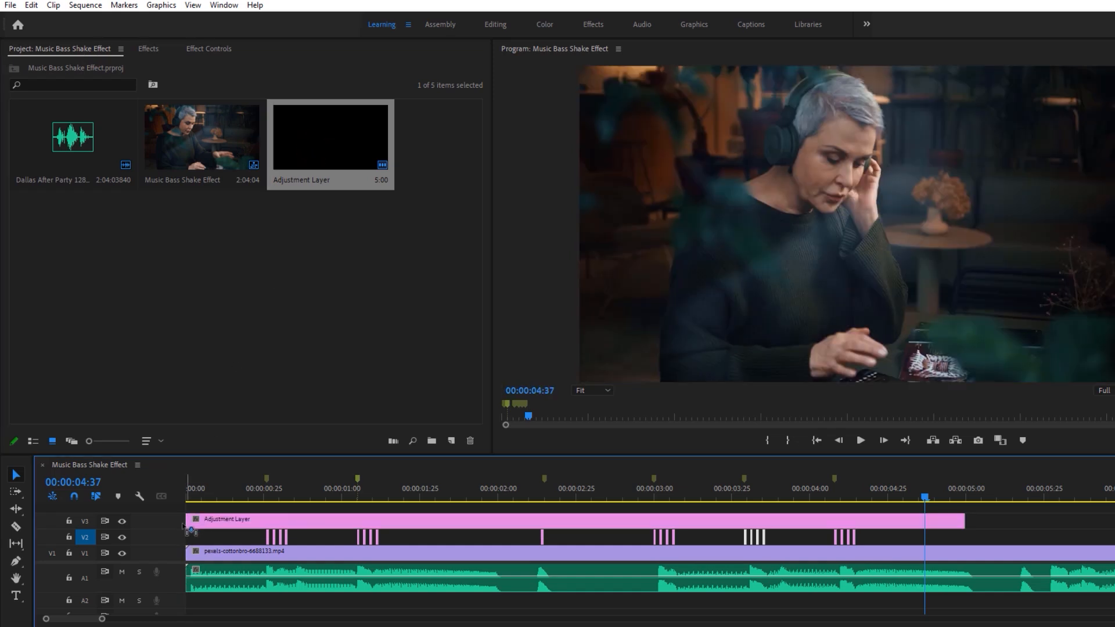
pyautogui.click(148, 49)
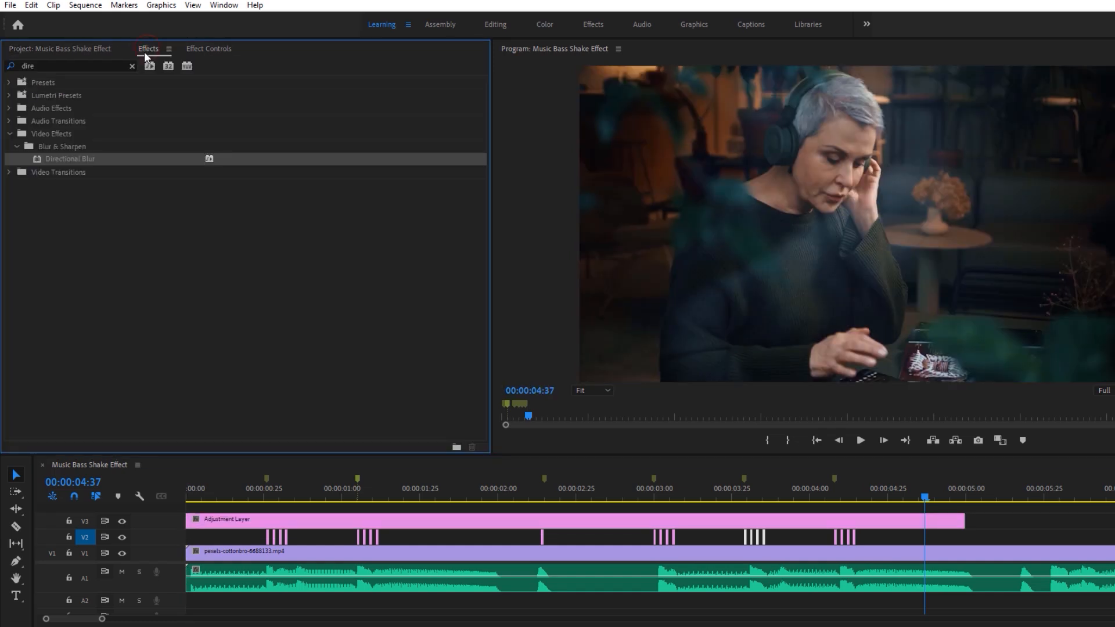
pyautogui.write('crop')
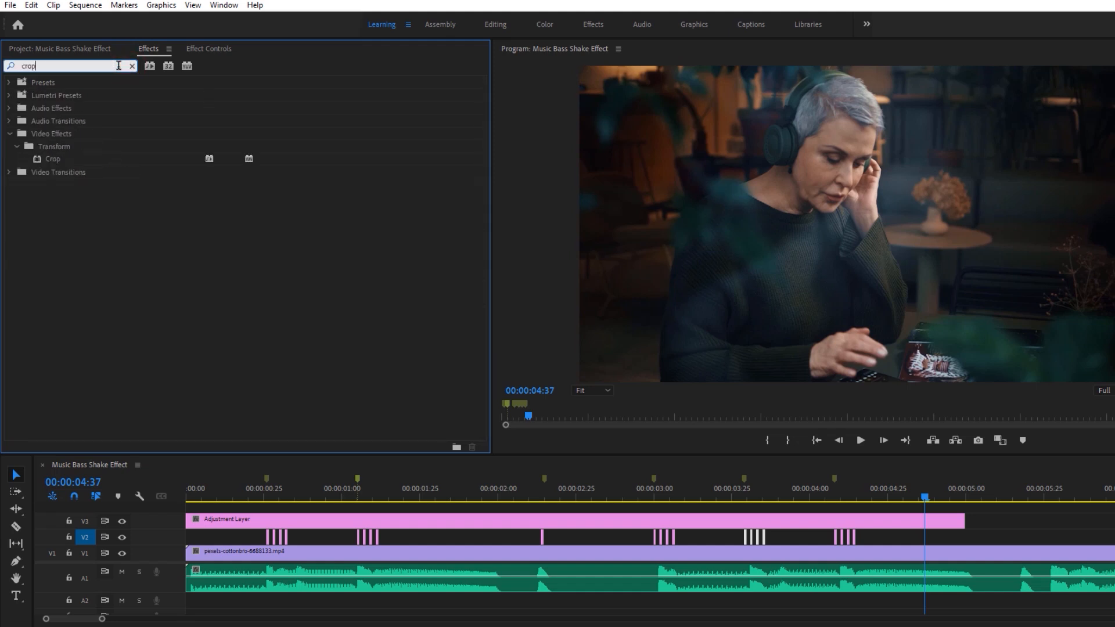
# Apply Crop to the top adjustment layer and bring up its crop settings in Effect Controls
pyautogui.click(52, 160)
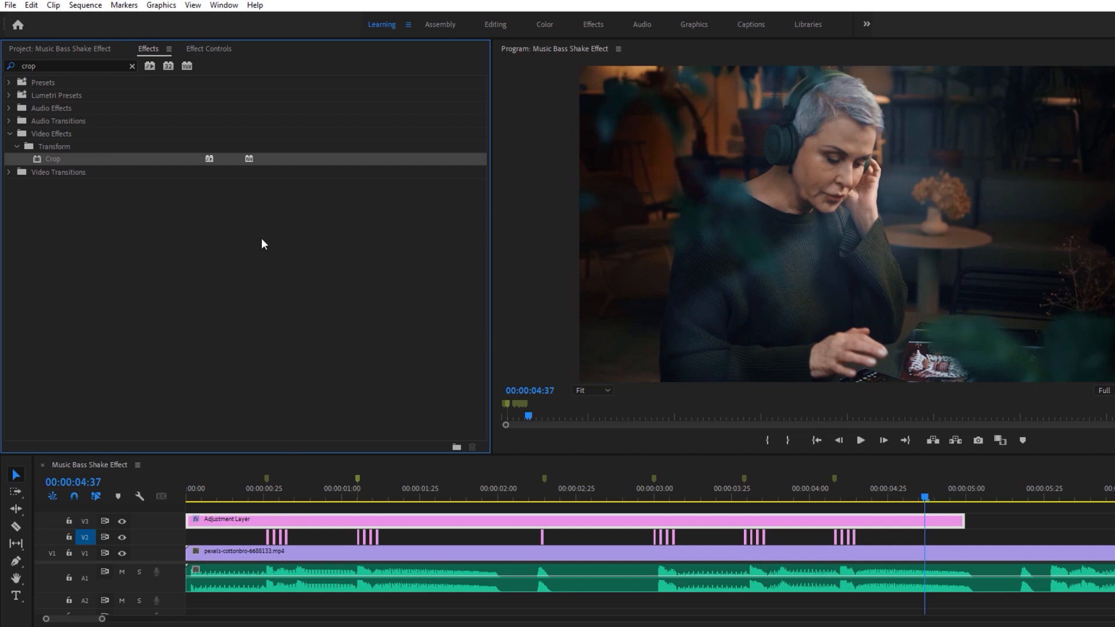
pyautogui.click(208, 49)
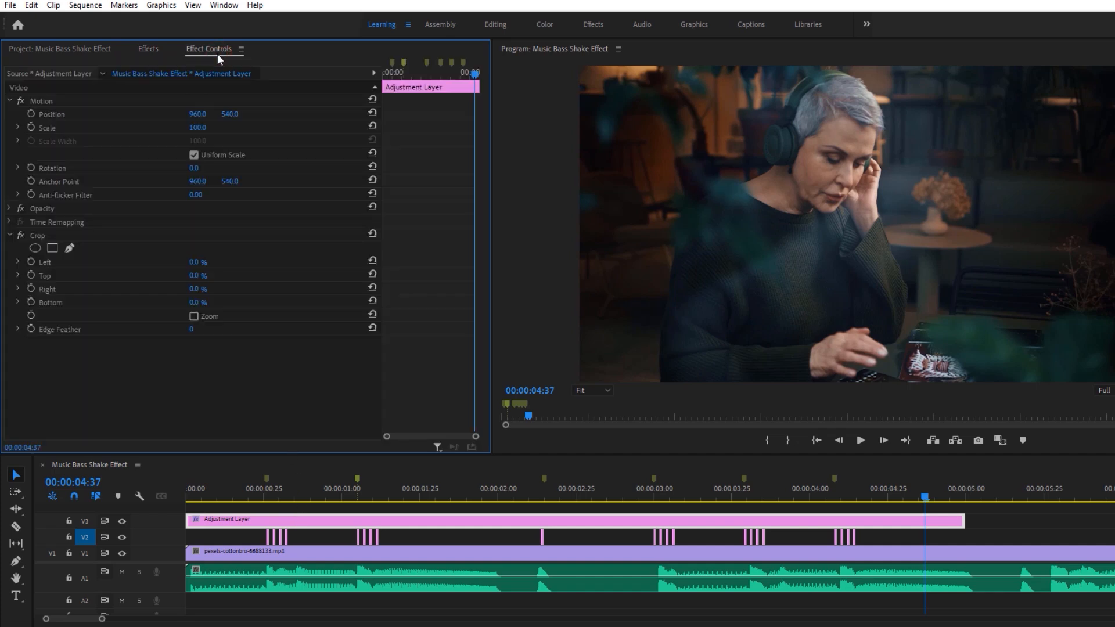
pyautogui.click(36, 236)
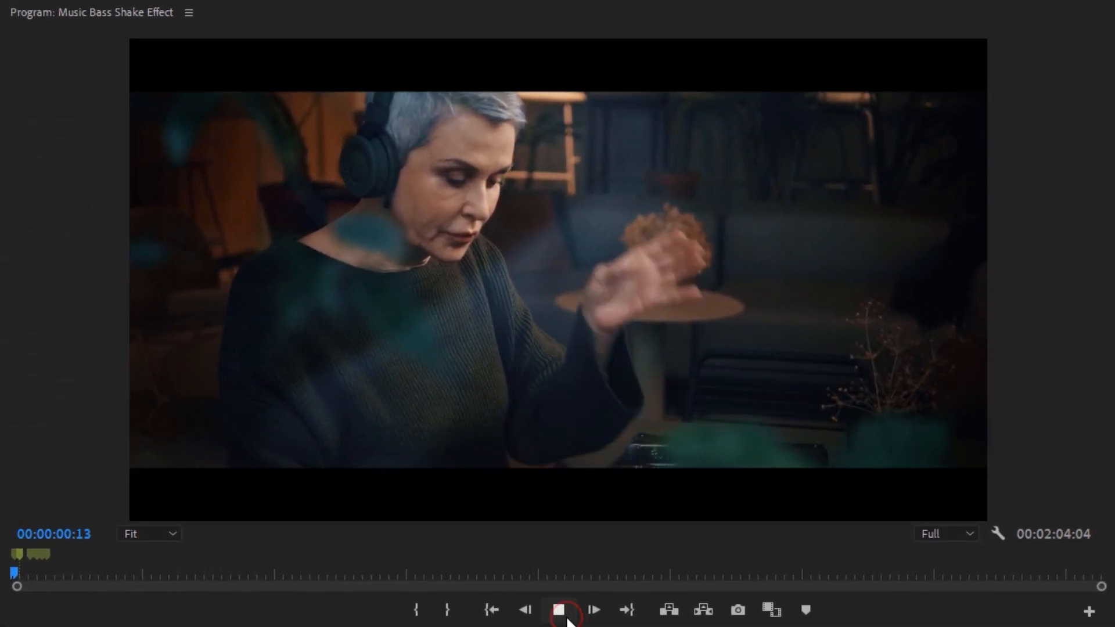
# Raise Crop Top and Bottom for black bars and preview the letterboxed sequence to about 4:43
pyautogui.click(558, 610)
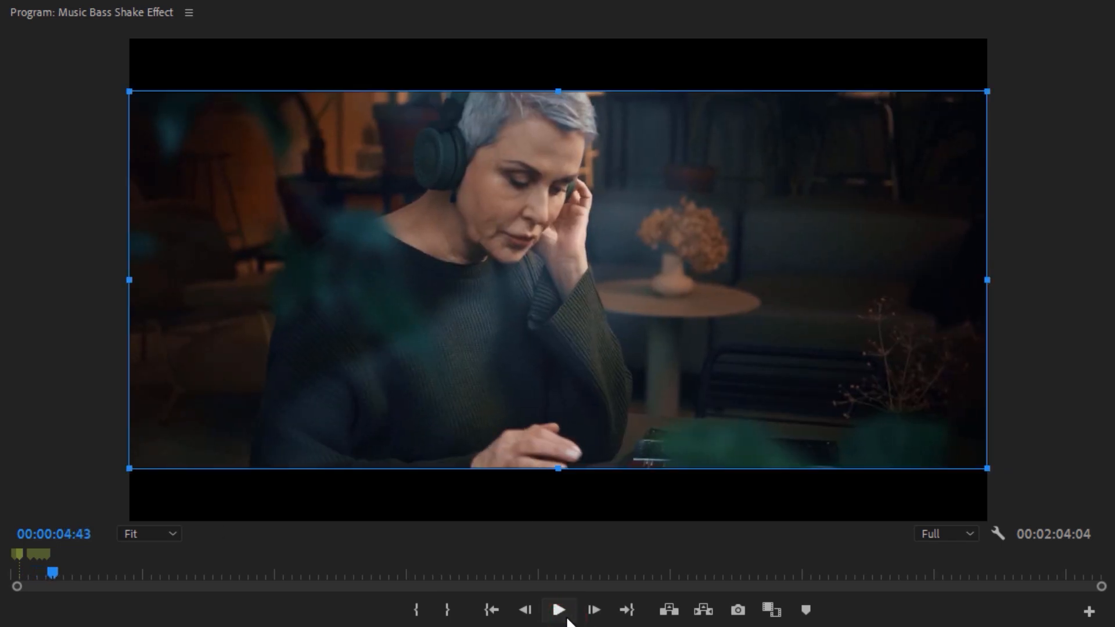